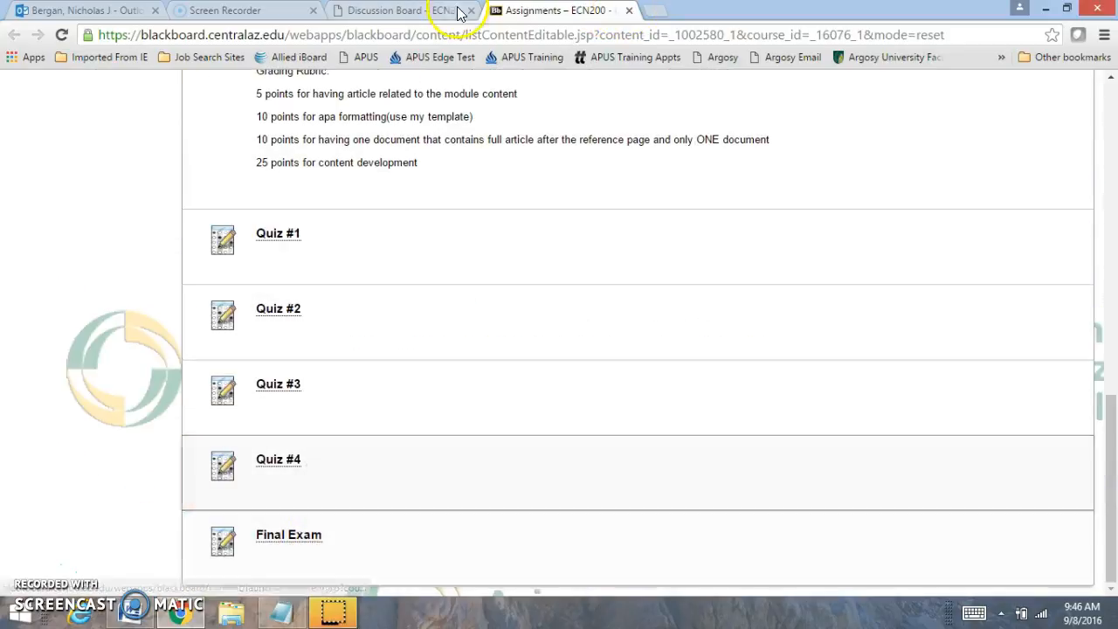
pyautogui.click(461, 10)
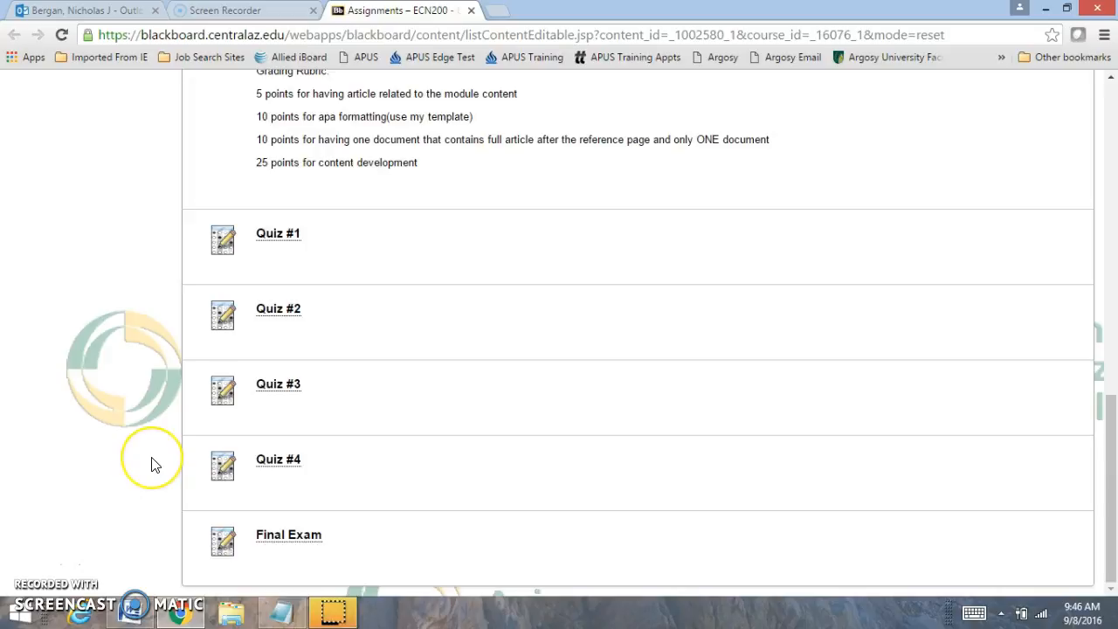
pyautogui.moveTo(154, 463)
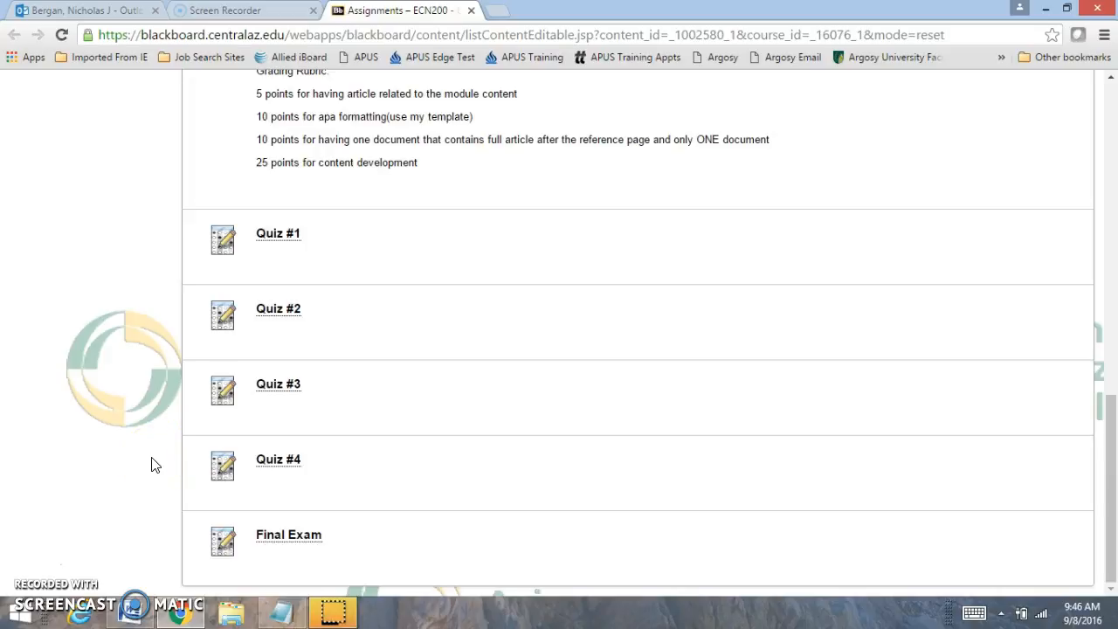